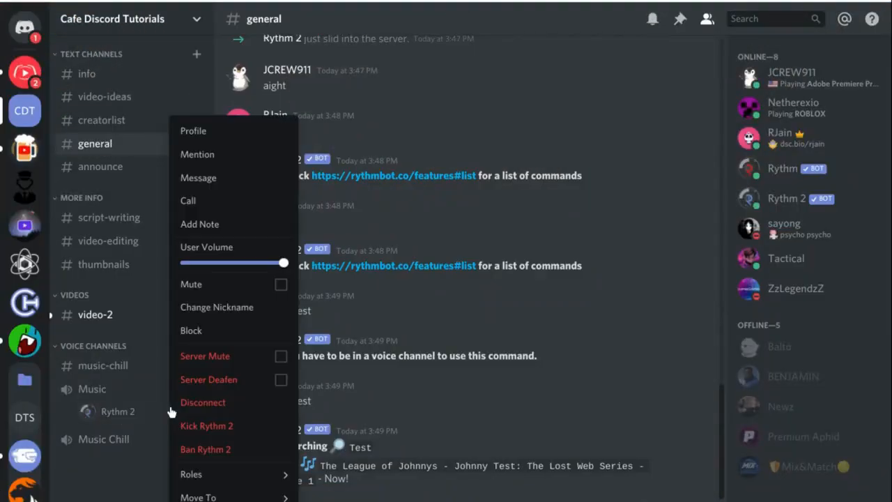
View and close the Cafe Discord Tutorials invite window, then return to #general in the browser
left_click(786, 198)
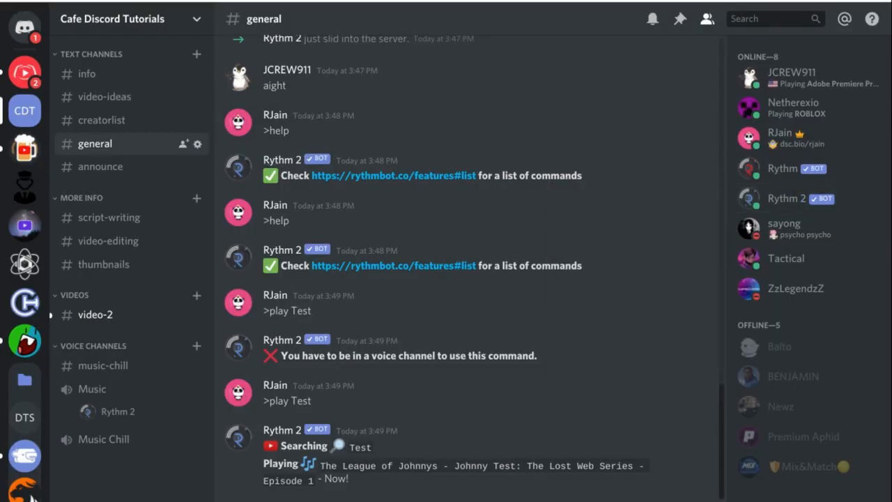
left_click(184, 144)
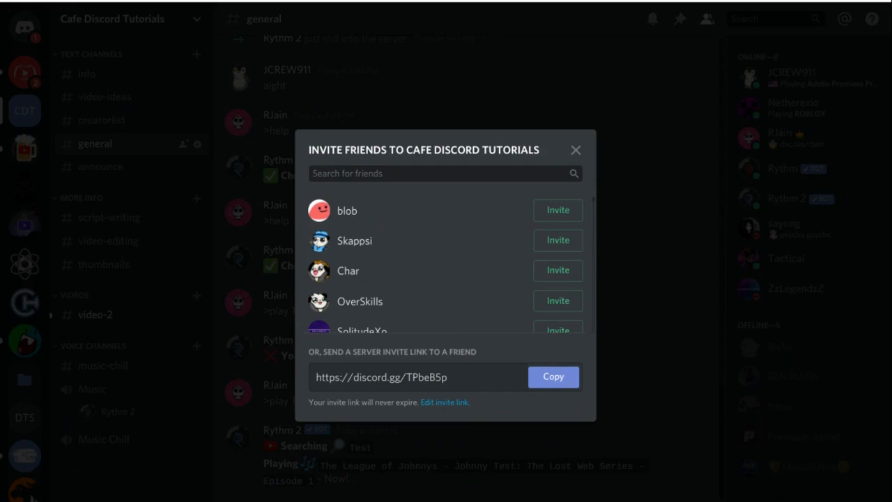
left_click(576, 151)
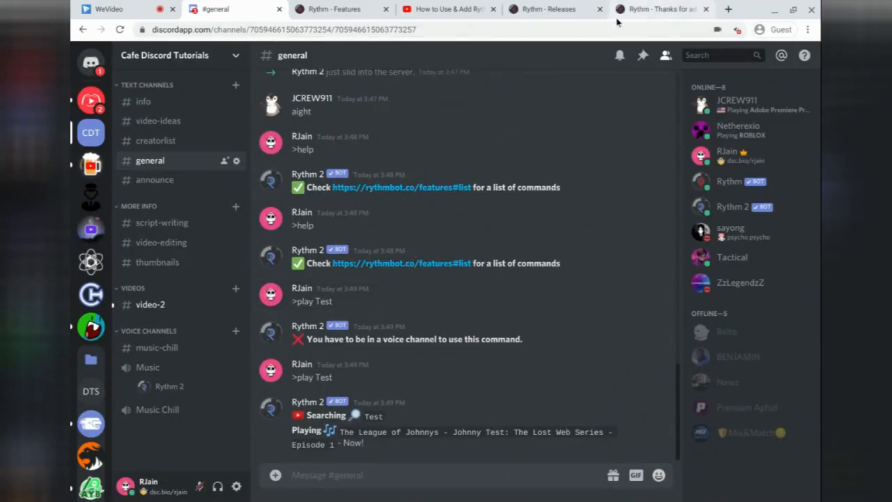
Find the Rythm 2 release on the rythmbot.co releases page
left_click(341, 9)
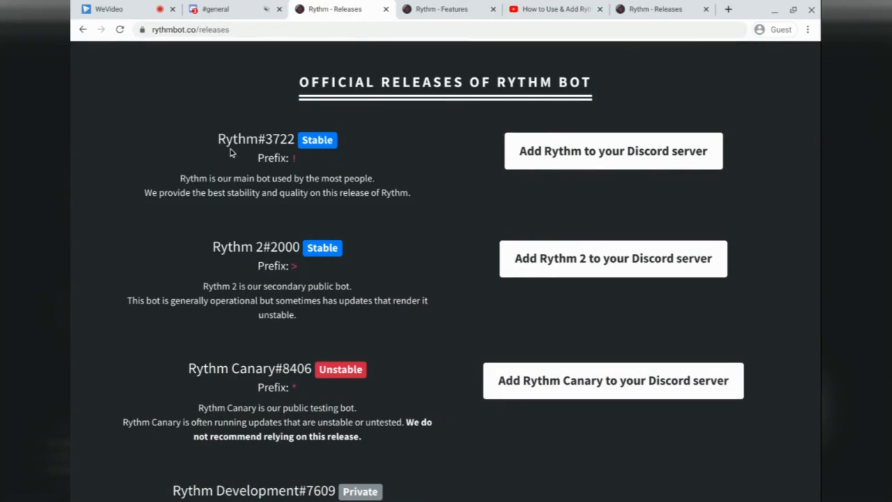
double_click(232, 246)
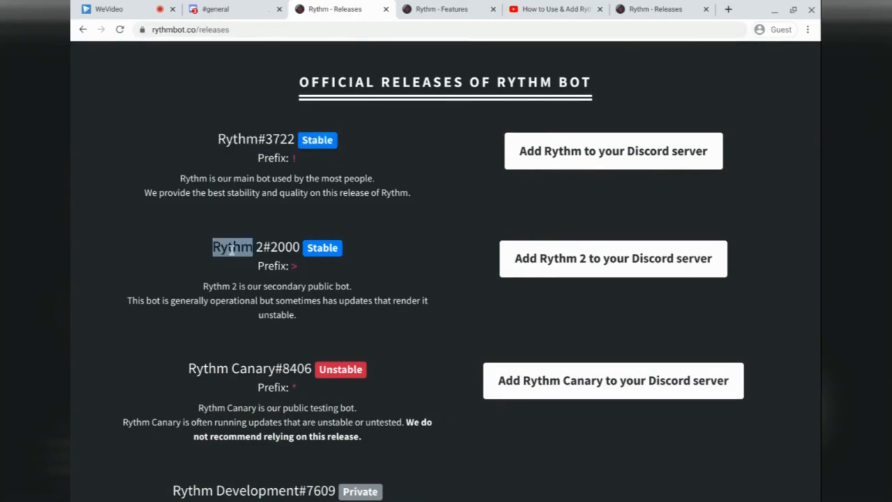
scroll("down", 3)
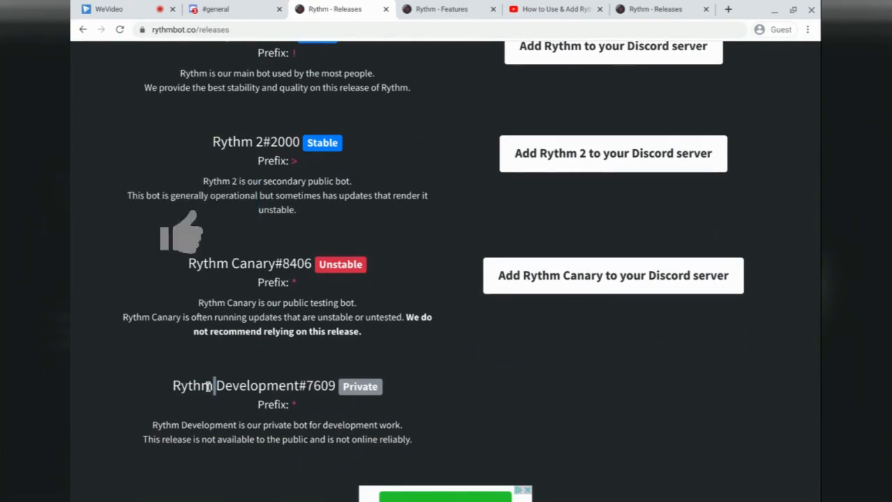
mouse_move(187, 234)
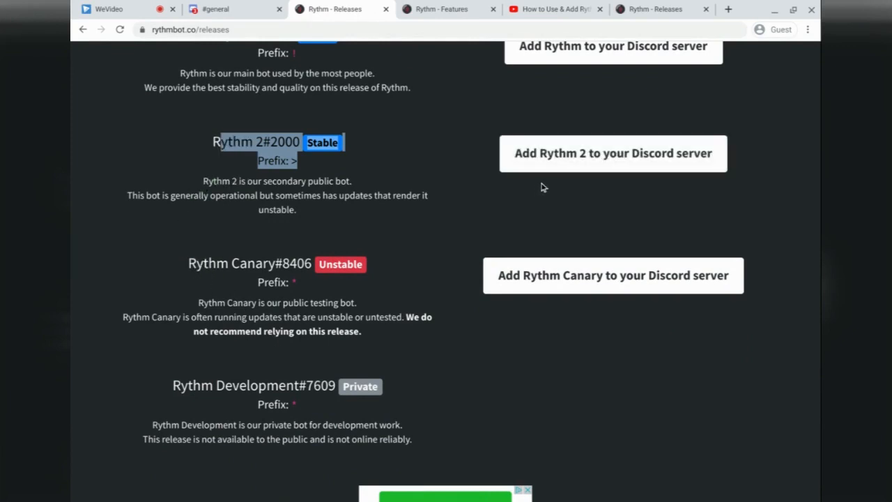
Start adding Rythm 2 and choose Cafe Discord Tutorials as the target server
left_click(612, 154)
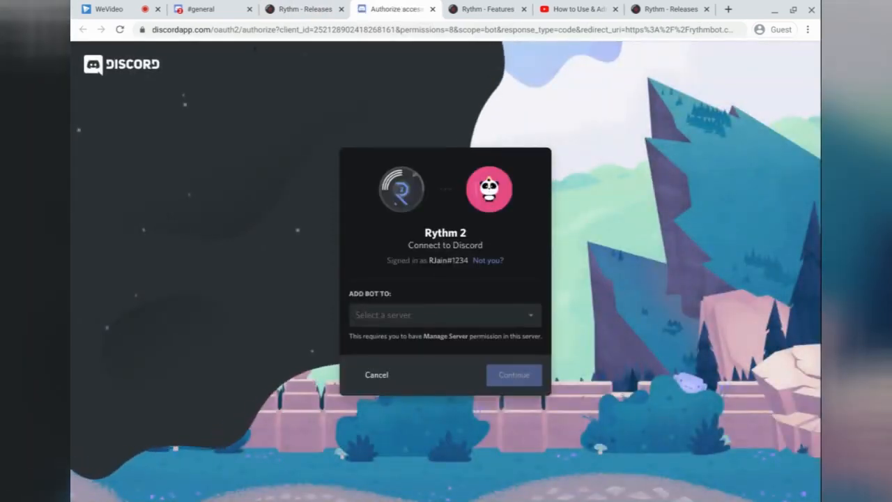
left_click(445, 315)
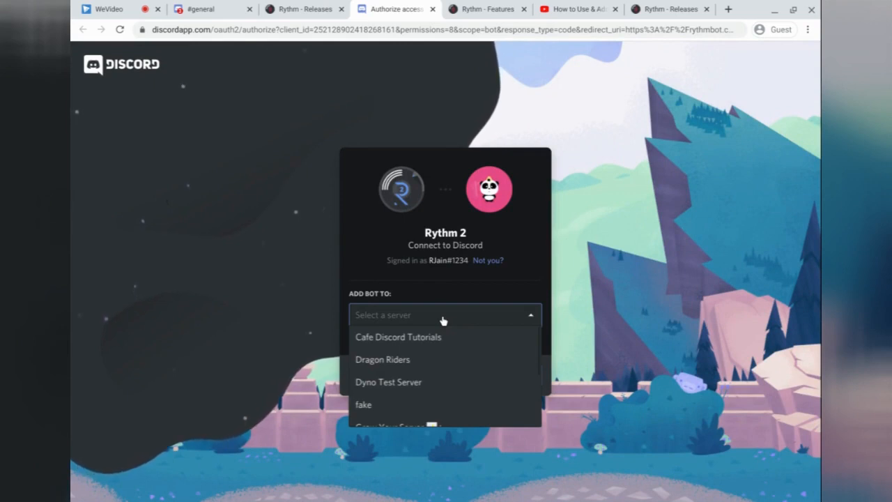
mouse_move(428, 353)
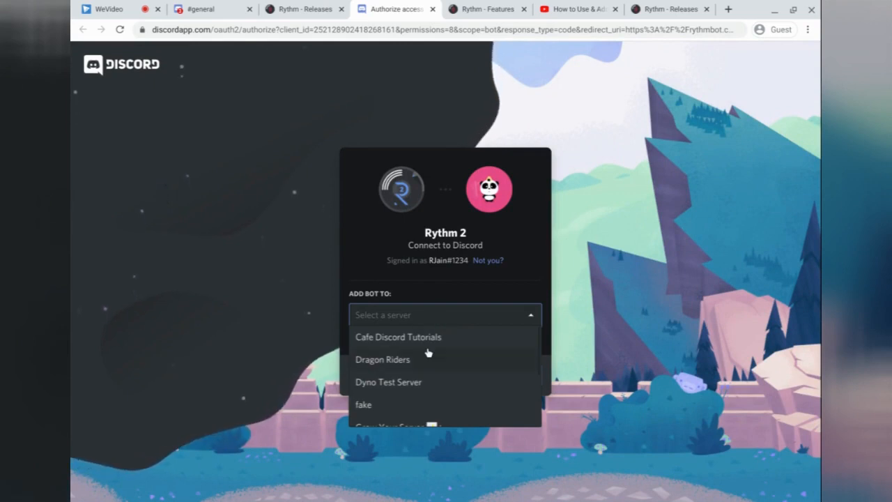
left_click(399, 336)
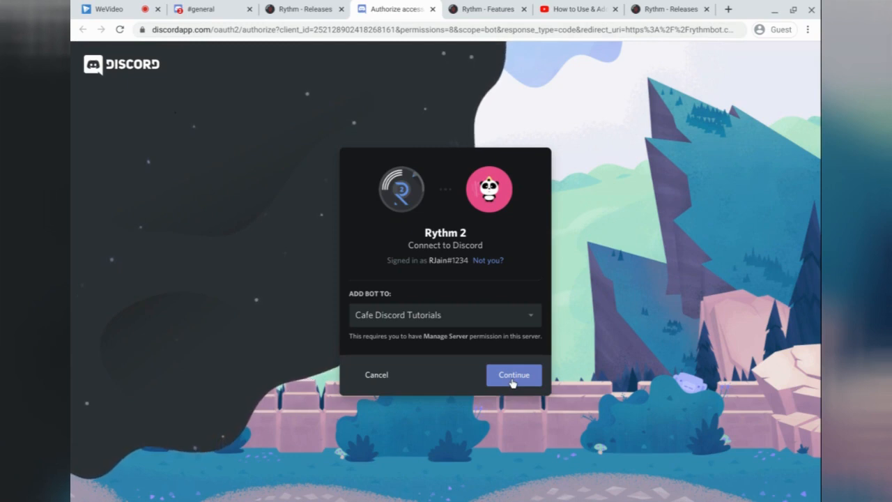
Continue with Administrator permission checked and authorise Rythm 2 on the server
left_click(513, 375)
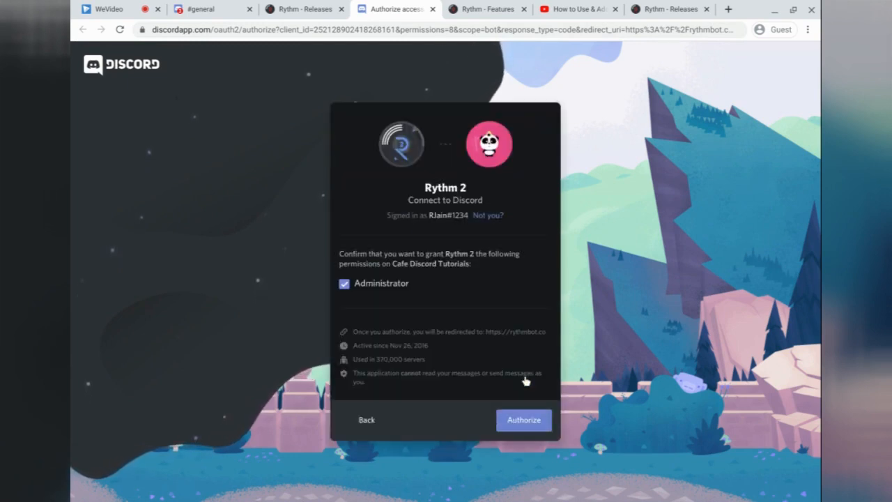
mouse_move(341, 254)
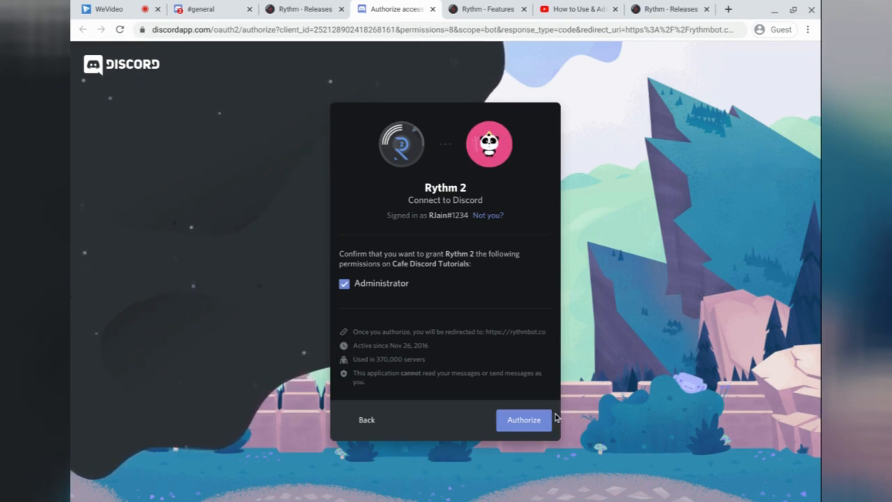
left_click(525, 420)
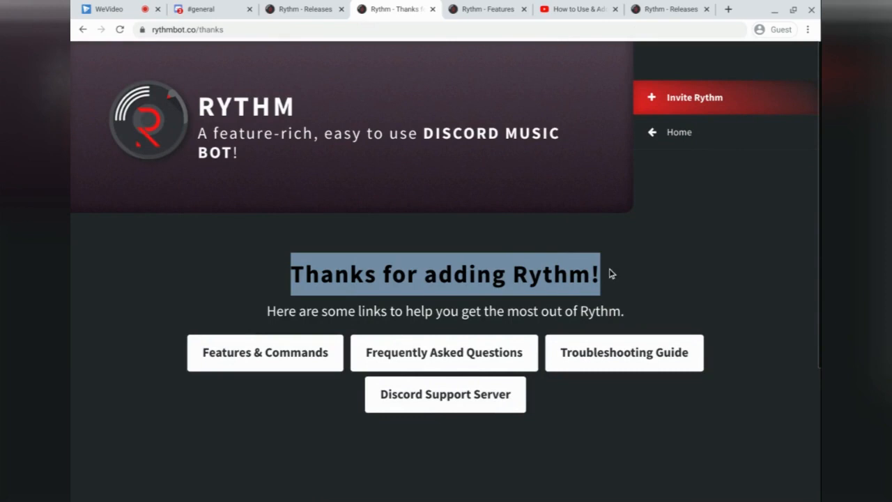
Return to the Discord #general channel with Rythm 2 visible in the member list
left_click(209, 8)
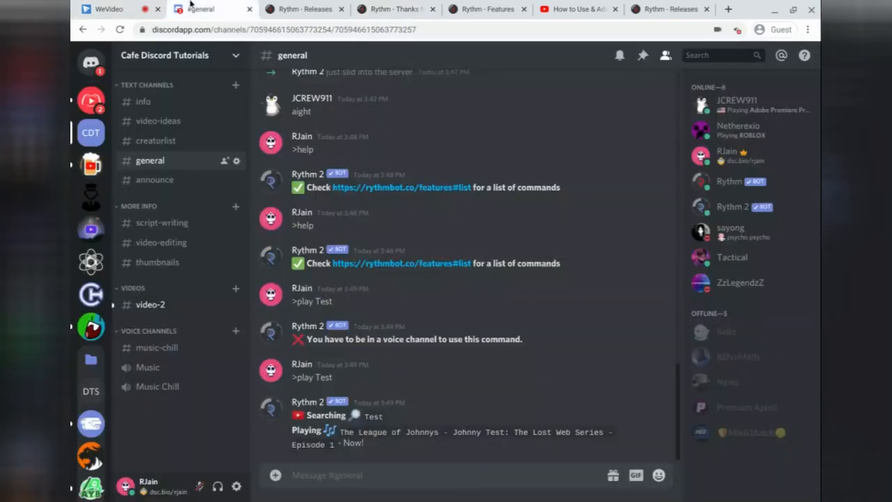
mouse_move(402, 151)
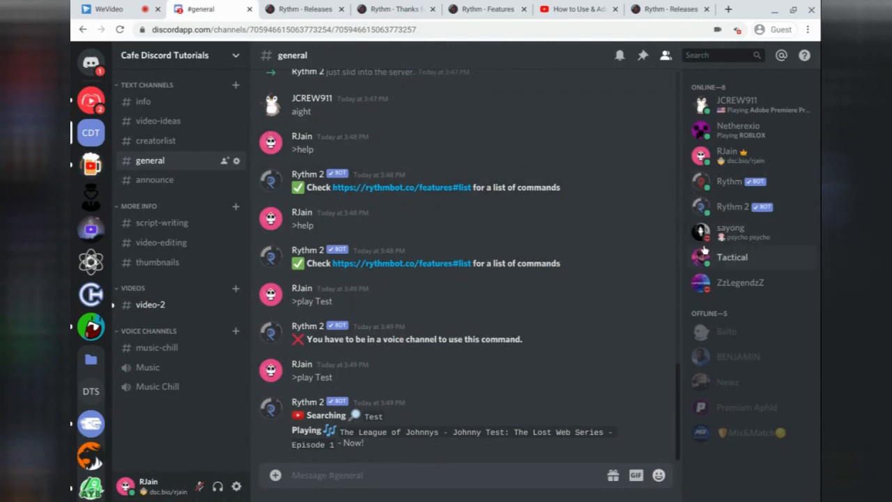
left_click(732, 206)
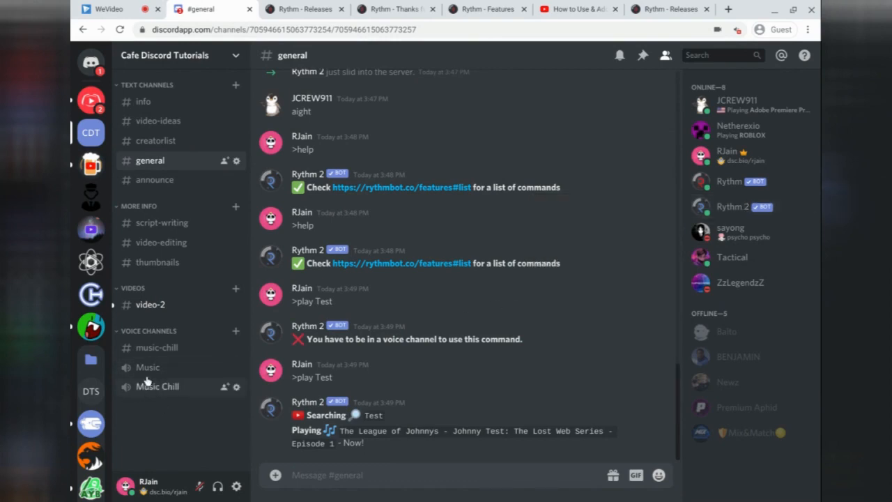
mouse_move(143, 386)
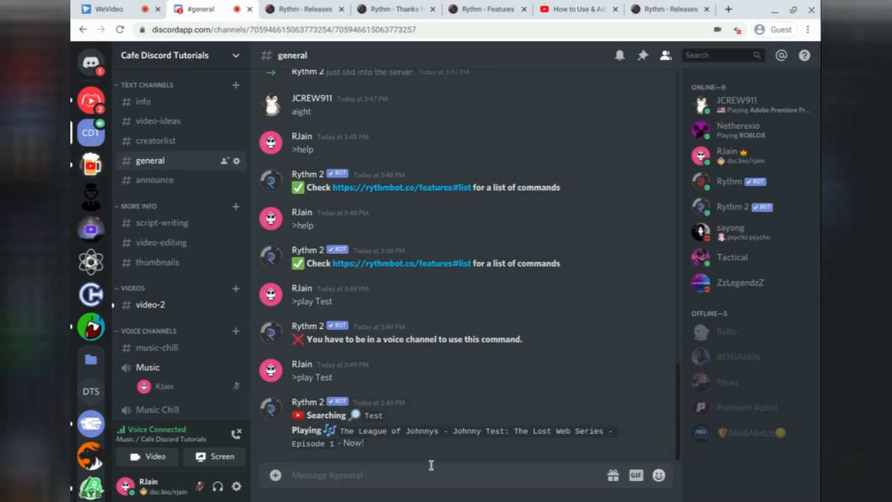
Send '>play Test' so Rythm 2 joins Music and plays the Johnny Test song
type(">")
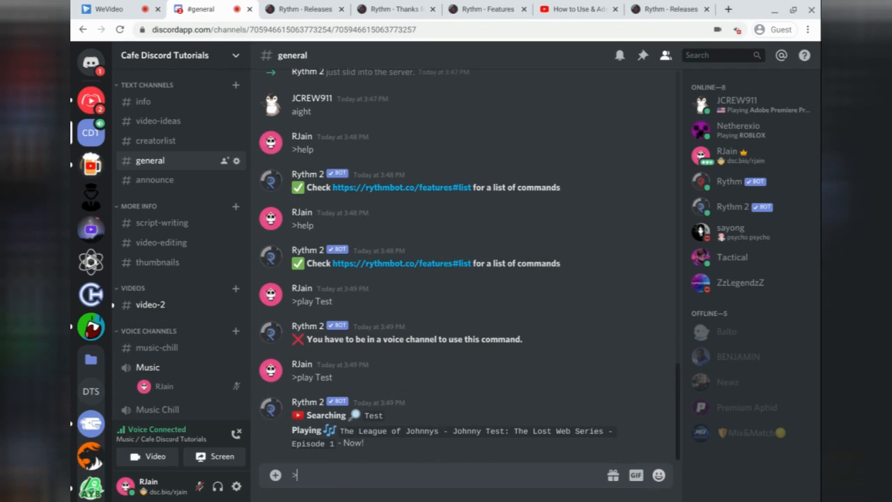
type("play")
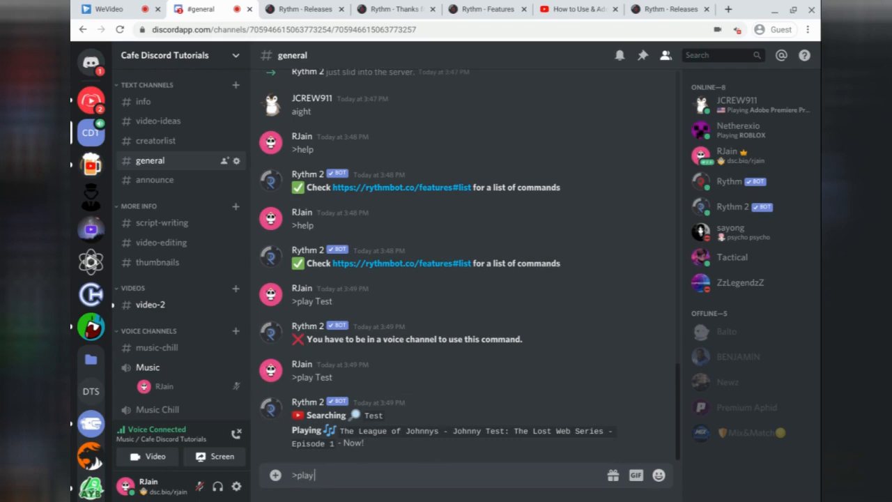
type("Test")
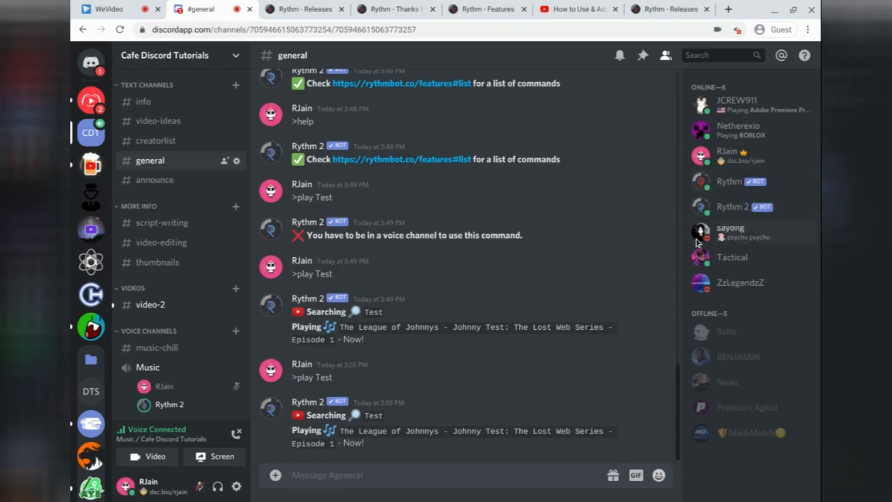
mouse_move(681, 111)
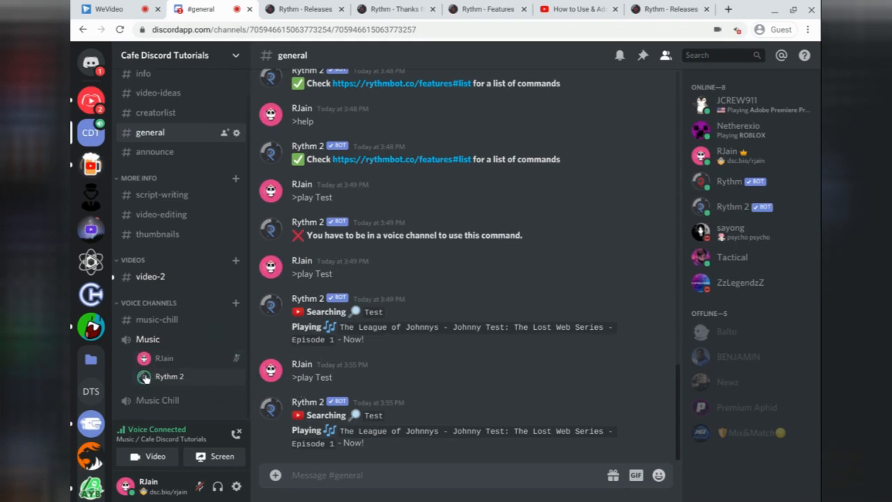
mouse_move(178, 377)
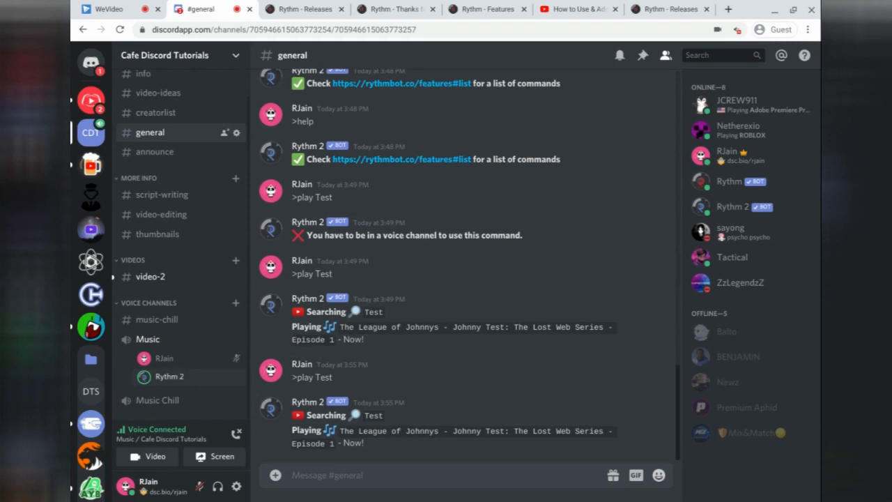
Check the site's sound permissions, then open User Settings on My Account
right_click(170, 376)
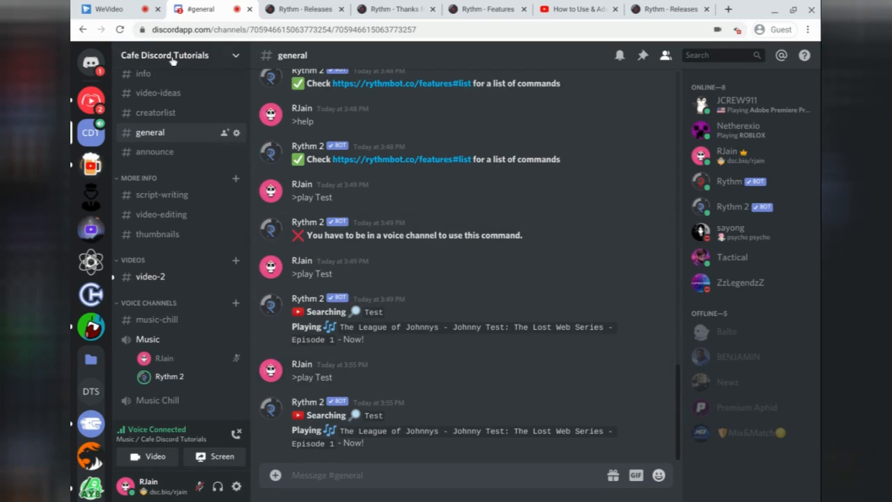
left_click(142, 29)
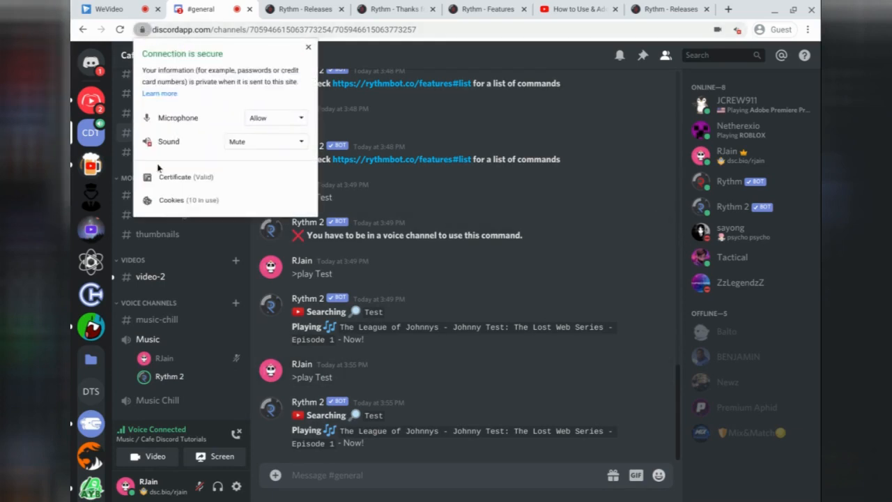
left_click(265, 141)
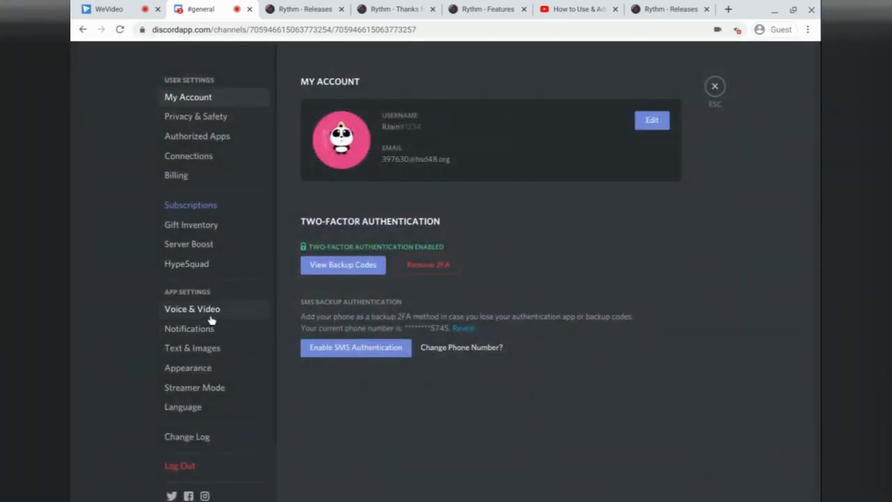
Confirm Voice & Video output is Default - Speaker and return to the general channel
left_click(192, 310)
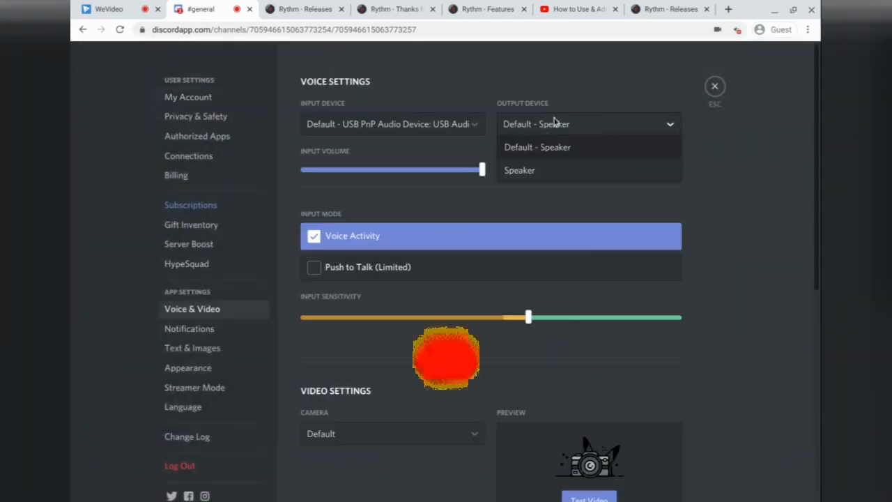
left_click(537, 148)
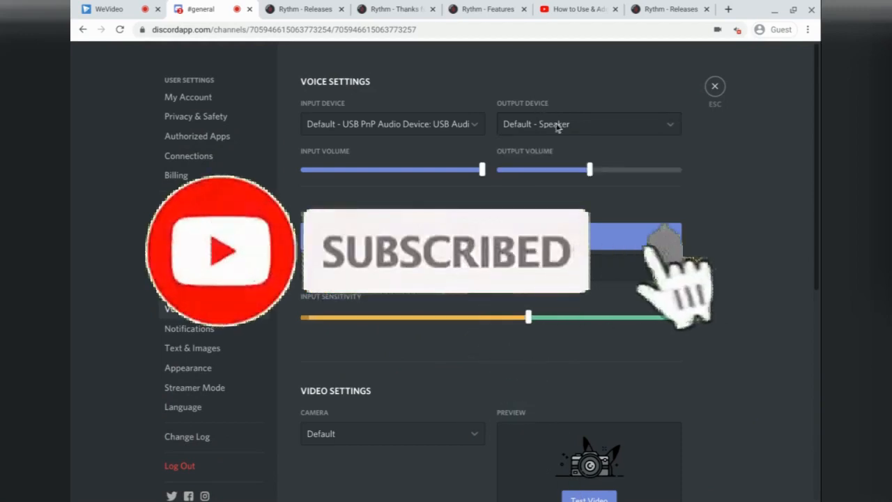
left_click(589, 124)
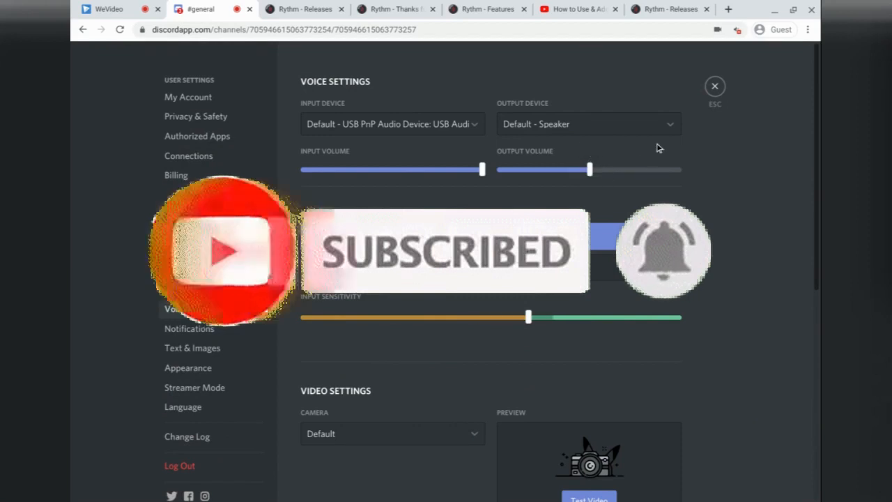
left_click(714, 86)
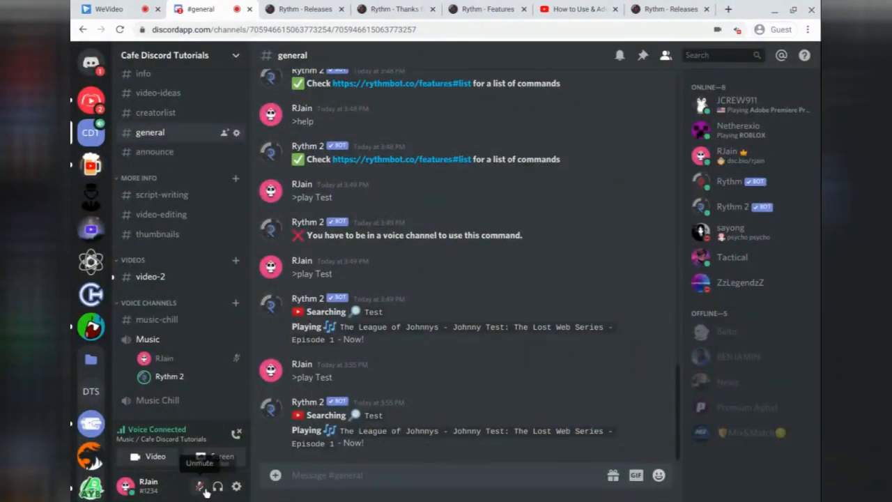
mouse_move(218, 485)
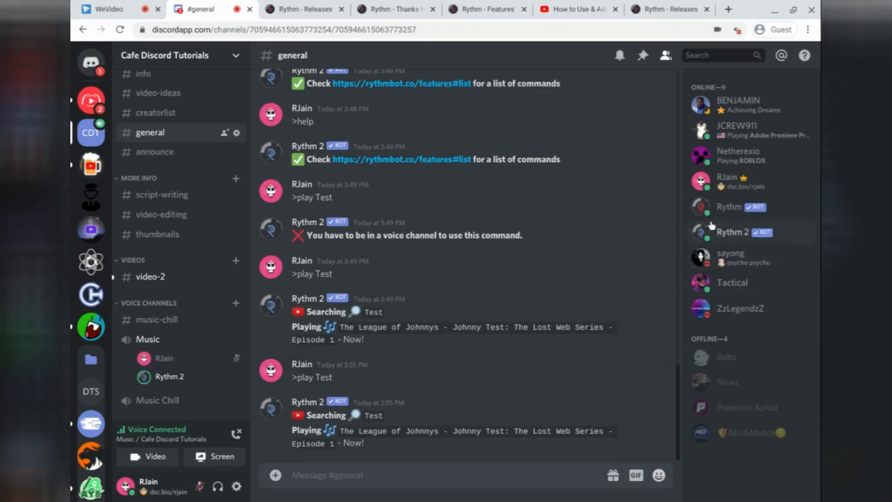
Show Rythm 2's profile card from the member list with its Rythm 2 role
left_click(733, 231)
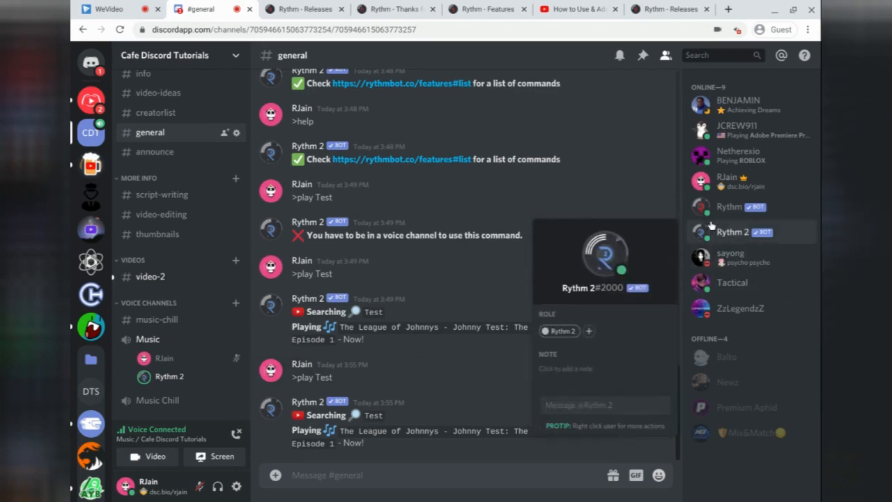
mouse_move(712, 226)
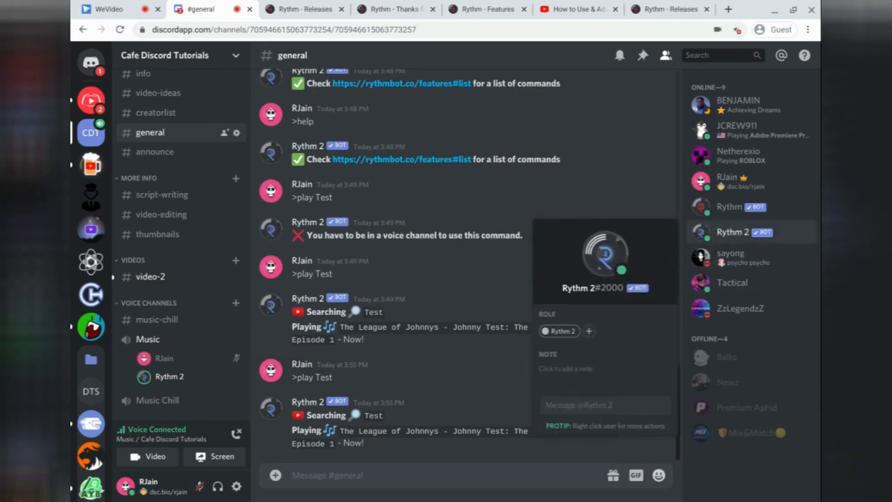